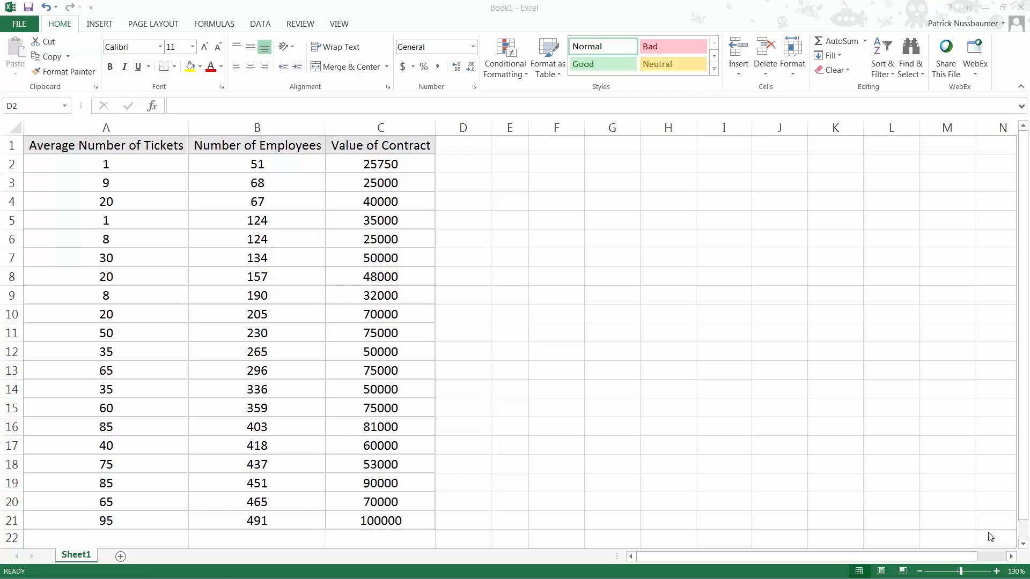
# Step: Enable the Analysis ToolPak add-in through Excel Options
pyautogui.click(18, 24)
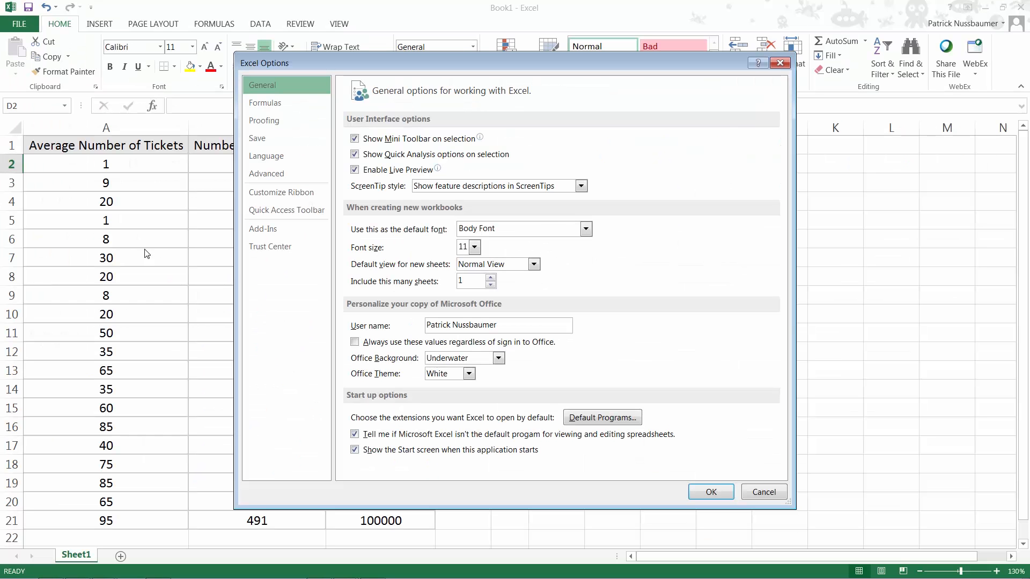
pyautogui.click(264, 229)
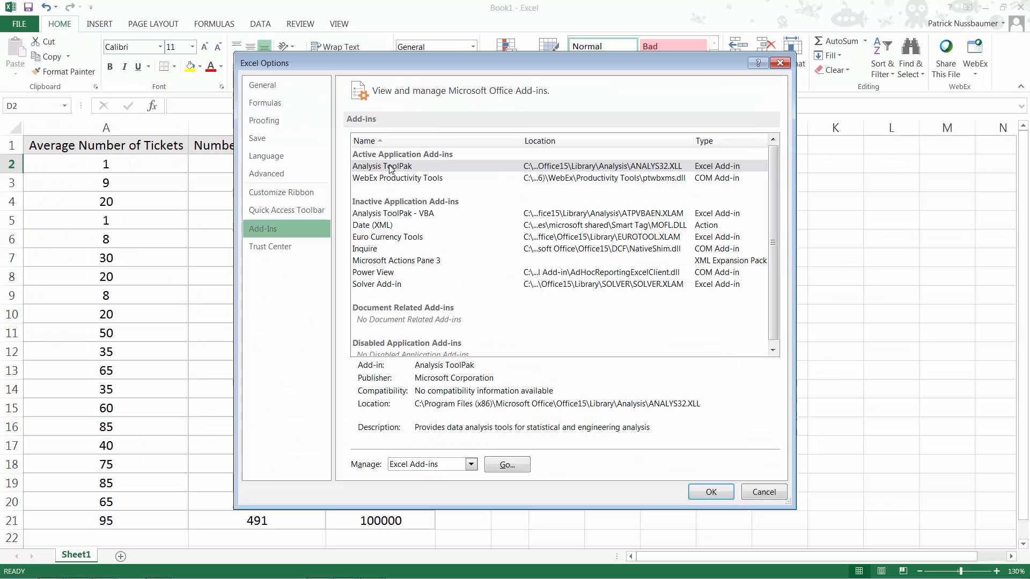
pyautogui.click(382, 165)
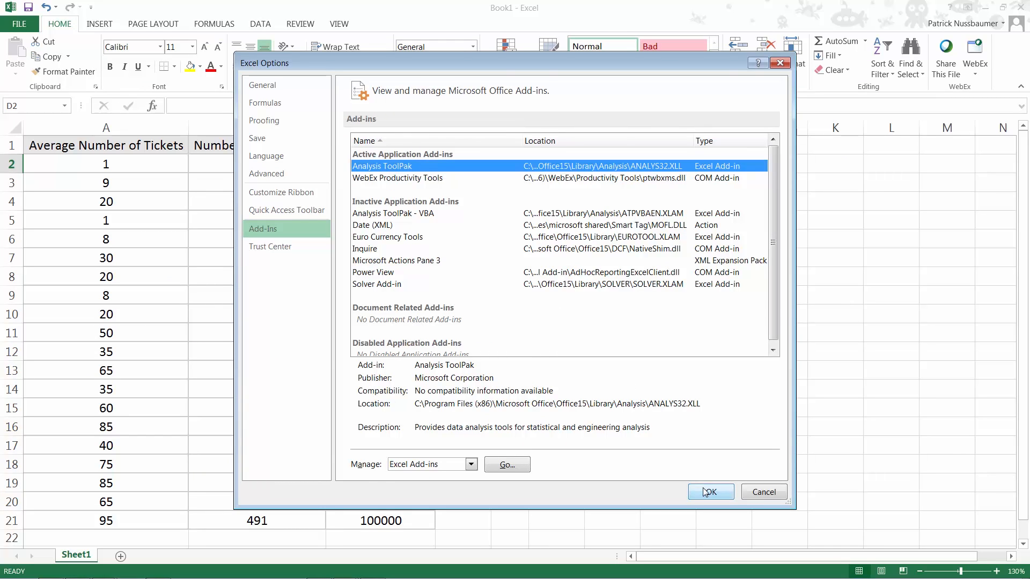
pyautogui.click(710, 492)
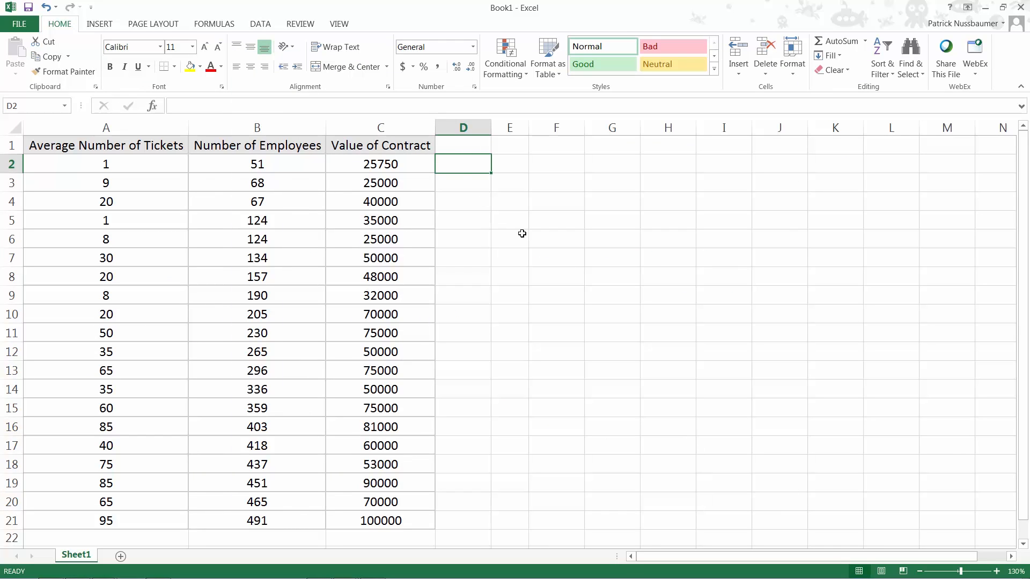
# Step: Choose Regression from the Data Analysis tools
pyautogui.click(259, 24)
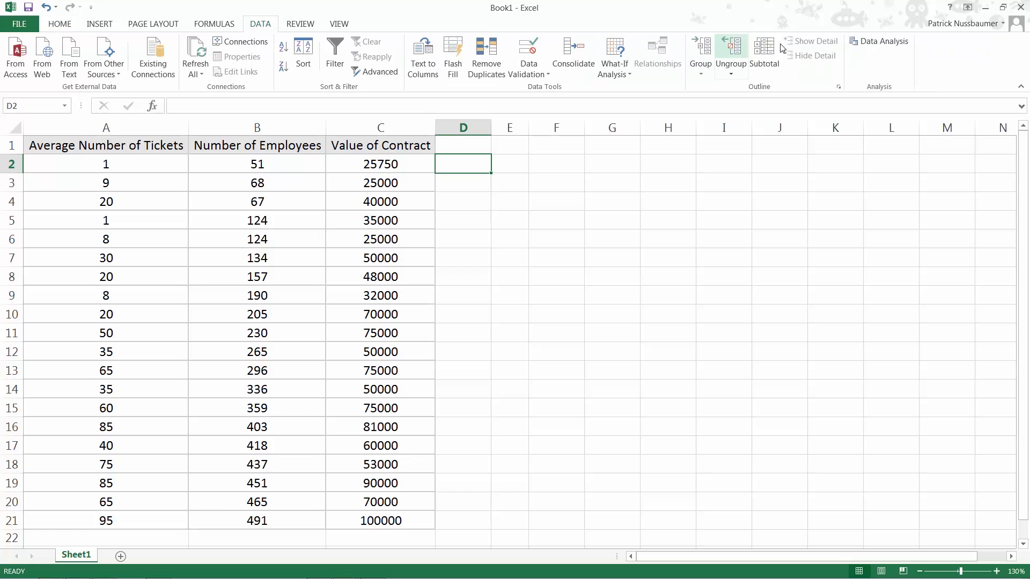
pyautogui.click(884, 40)
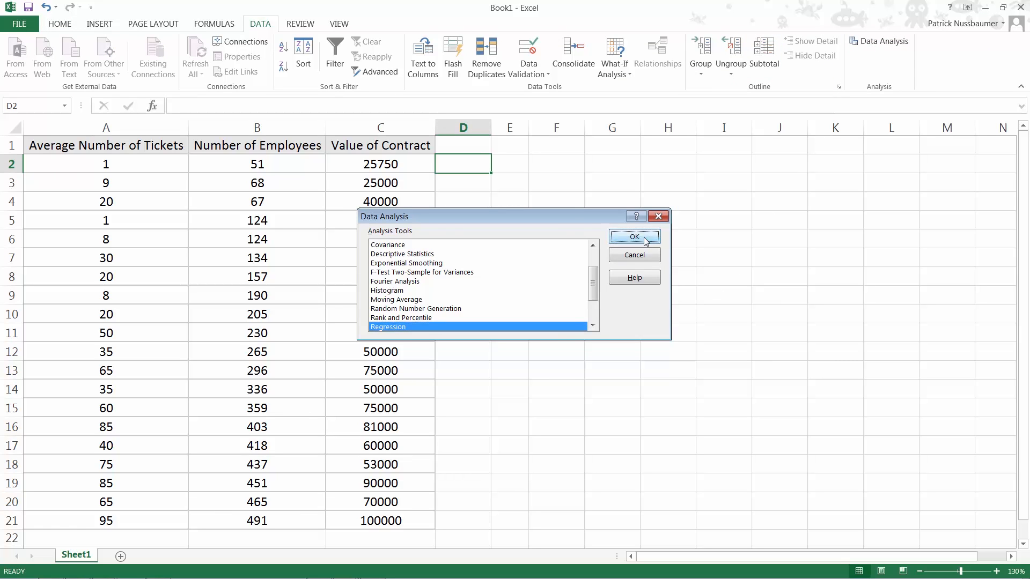
pyautogui.click(632, 237)
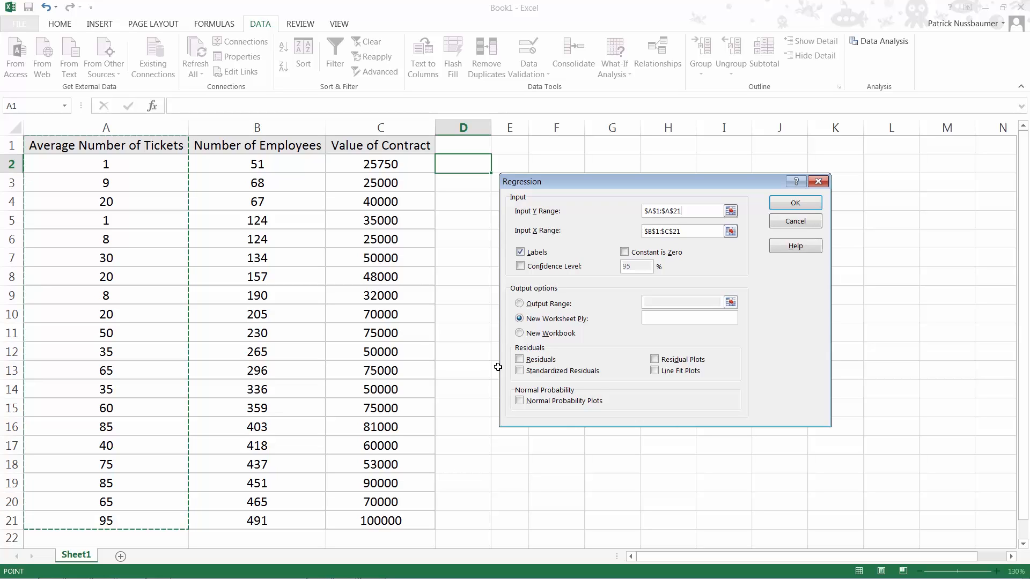
pyautogui.moveTo(502, 373)
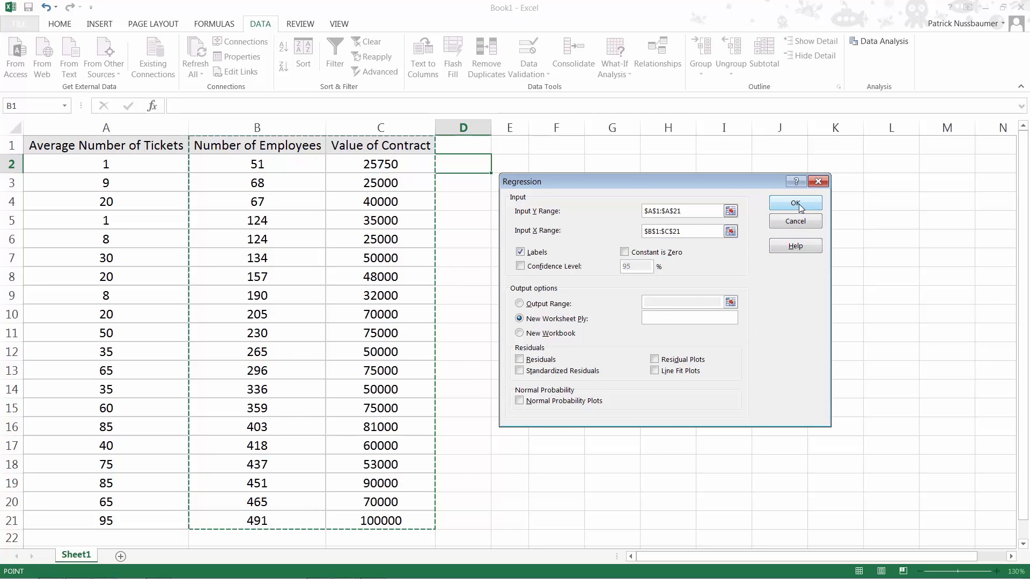
# Step: Run the regression with Y $A$1:$A$21, X $B$1:$C$21 and labels, output to a new worksheet
pyautogui.click(795, 202)
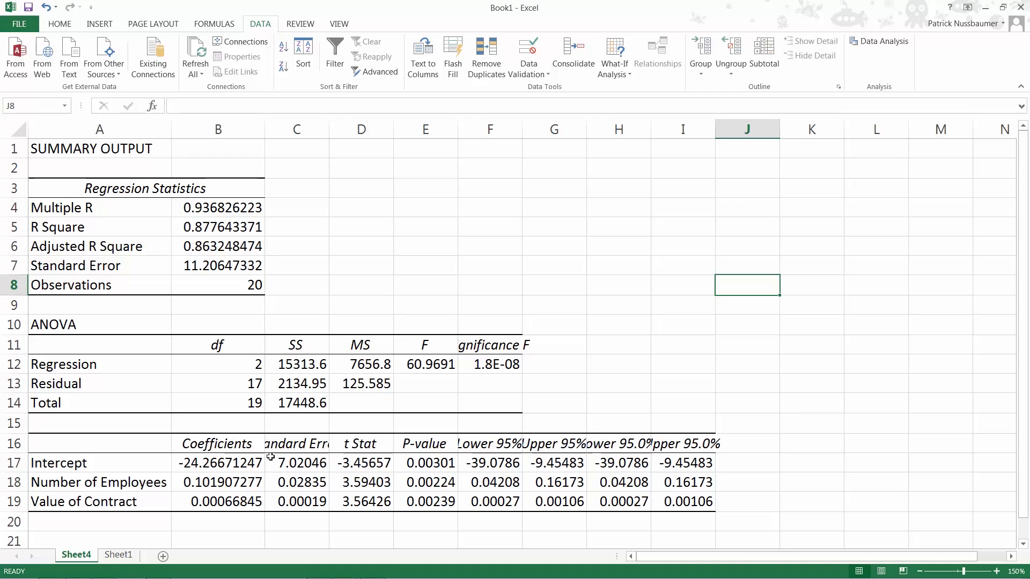
pyautogui.moveTo(140, 444)
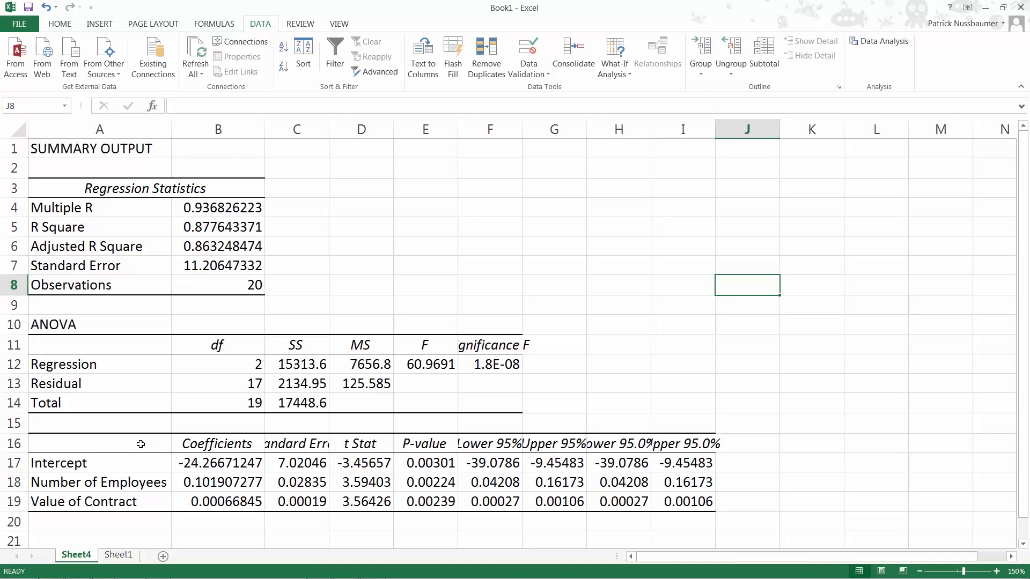